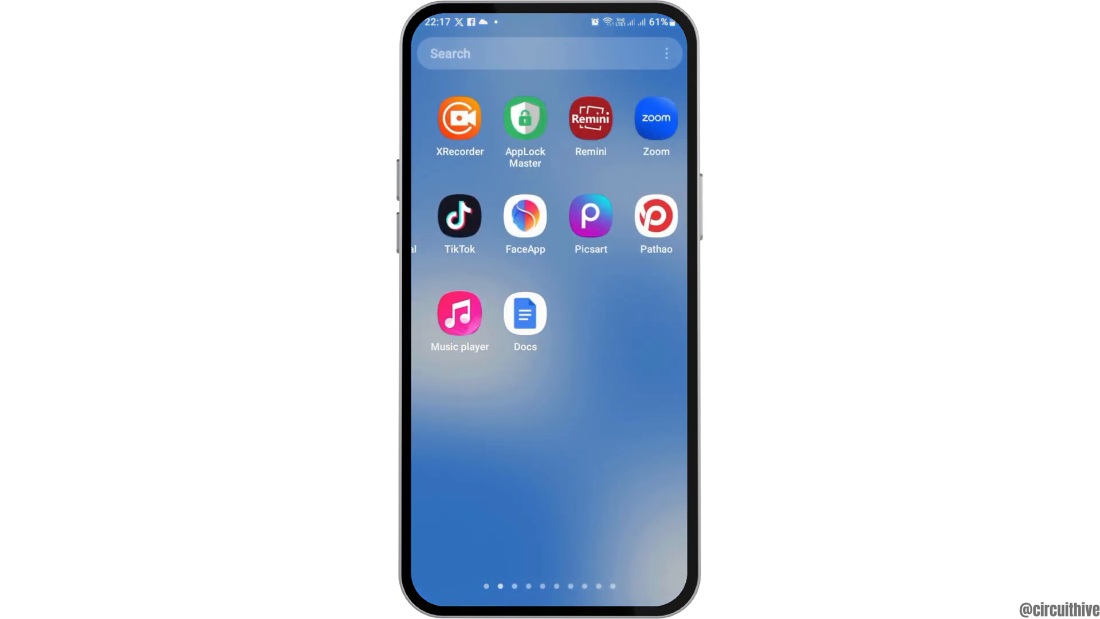
Swipe through the Android home screens and launch the Facebook app
scroll("left", 3)
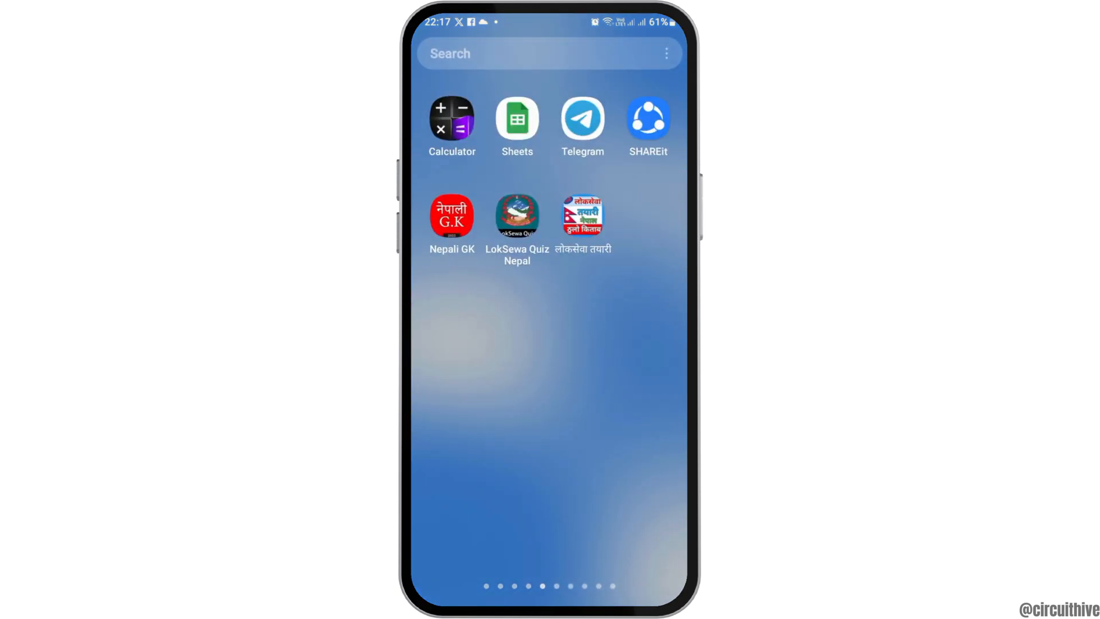
scroll("left", 3)
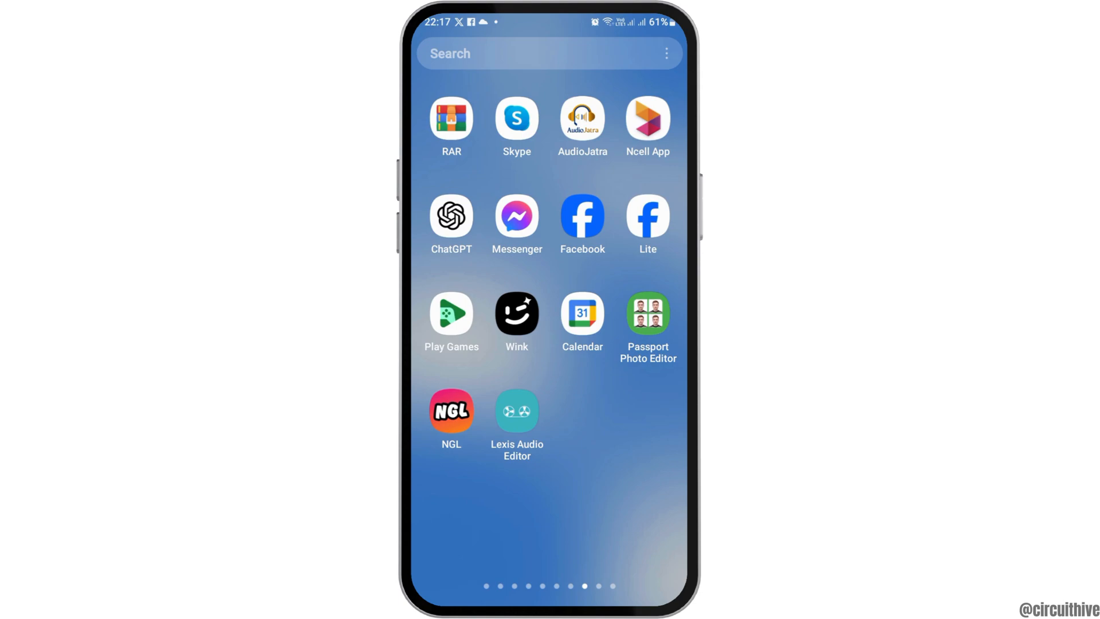
left_click(581, 216)
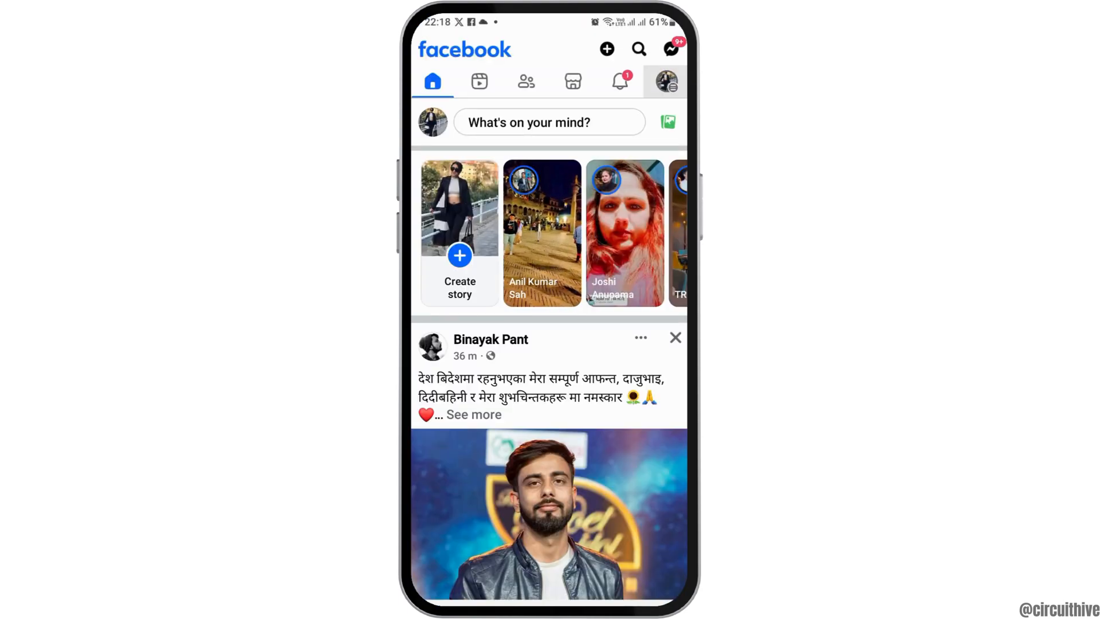
Go to Groups from the Facebook menu and show the joined groups list
left_click(665, 80)
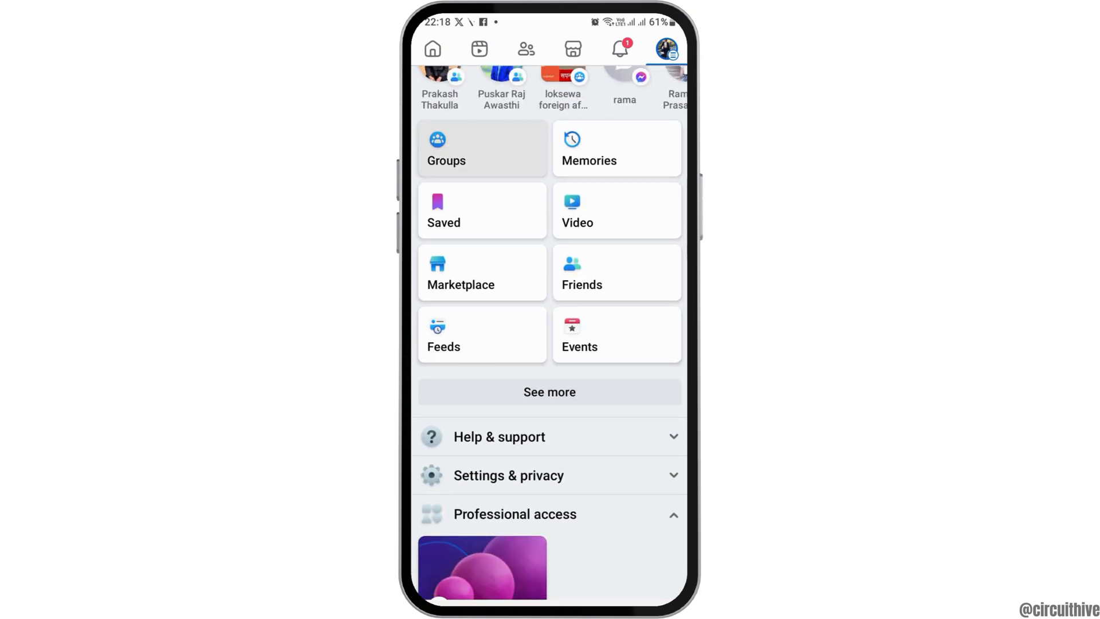
left_click(446, 147)
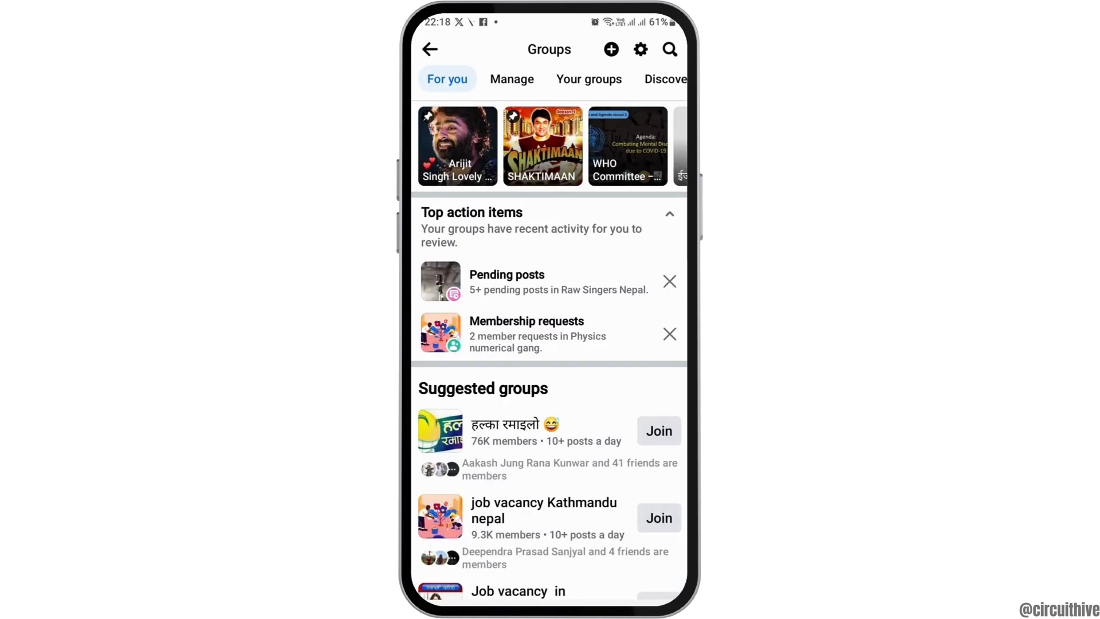
scroll("down", 3)
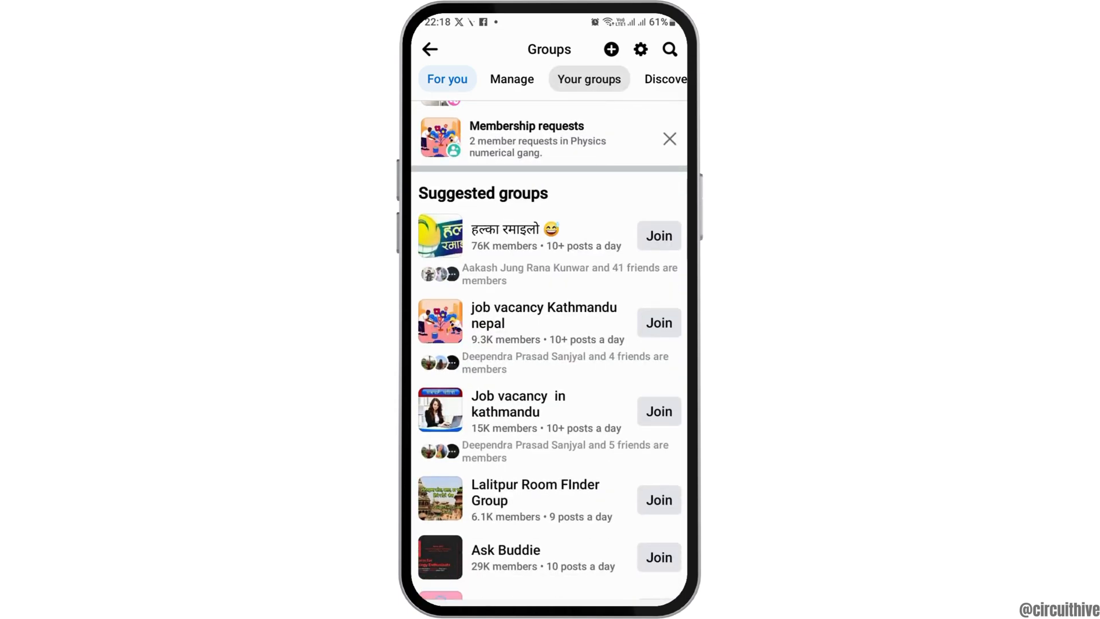
left_click(589, 78)
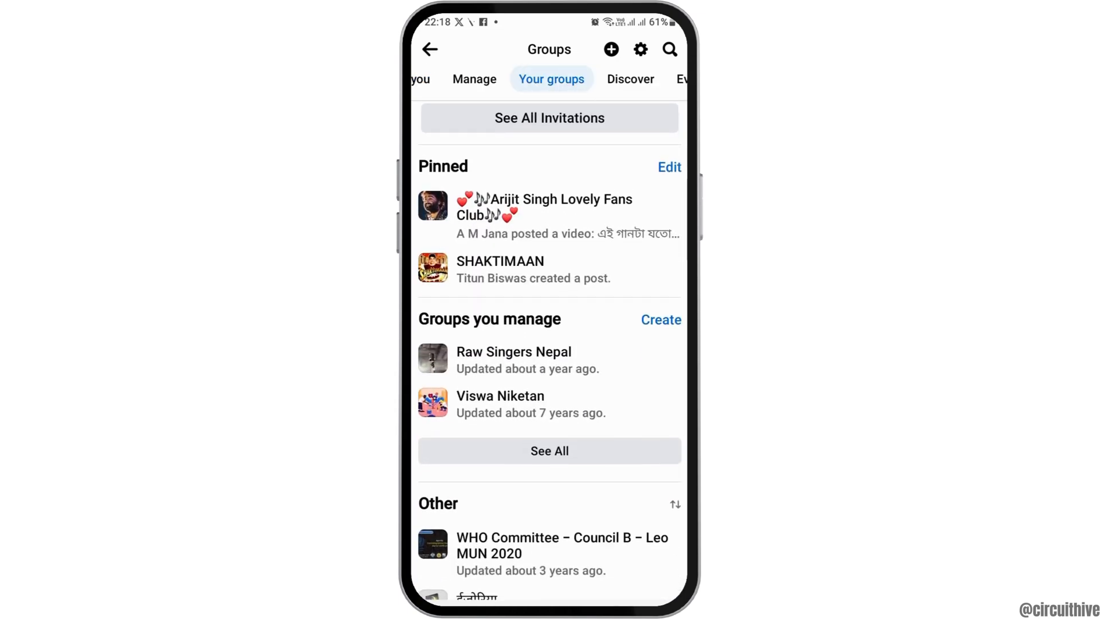
scroll("down", 3)
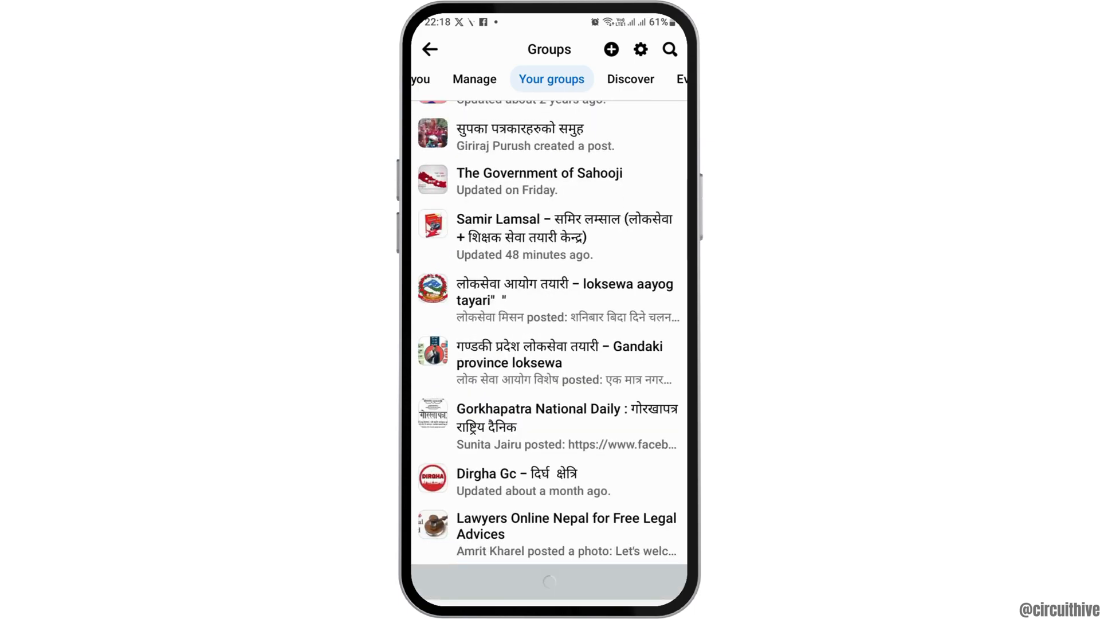
Search 'sisterhood' and open the 82K-member SISTERHOOD NEPAL (Women's Room) group
type("sisye")
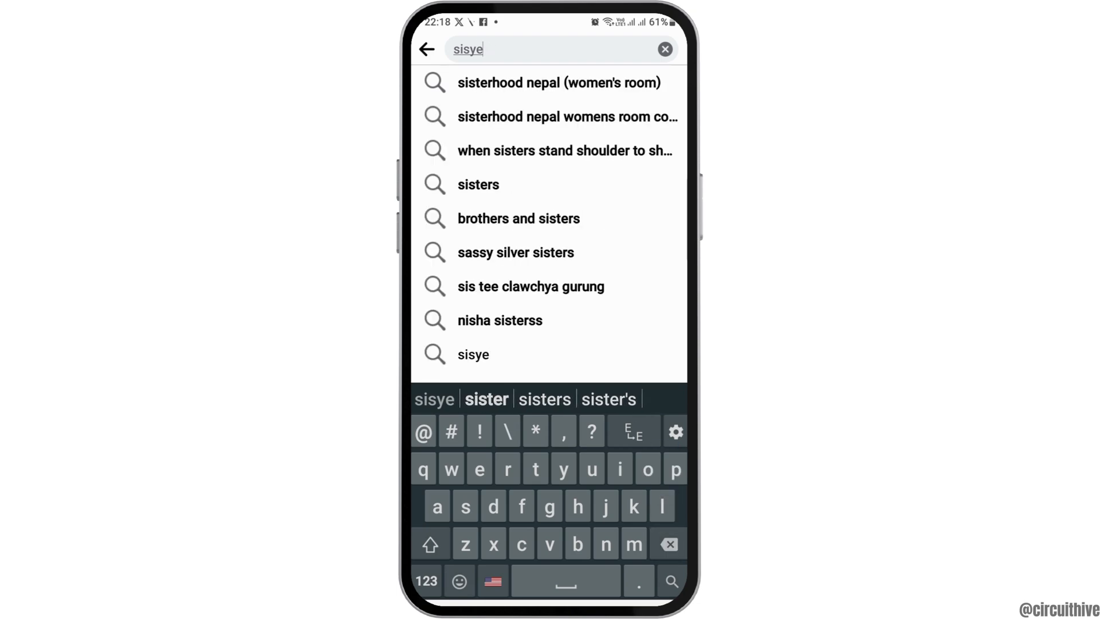
left_click(559, 82)
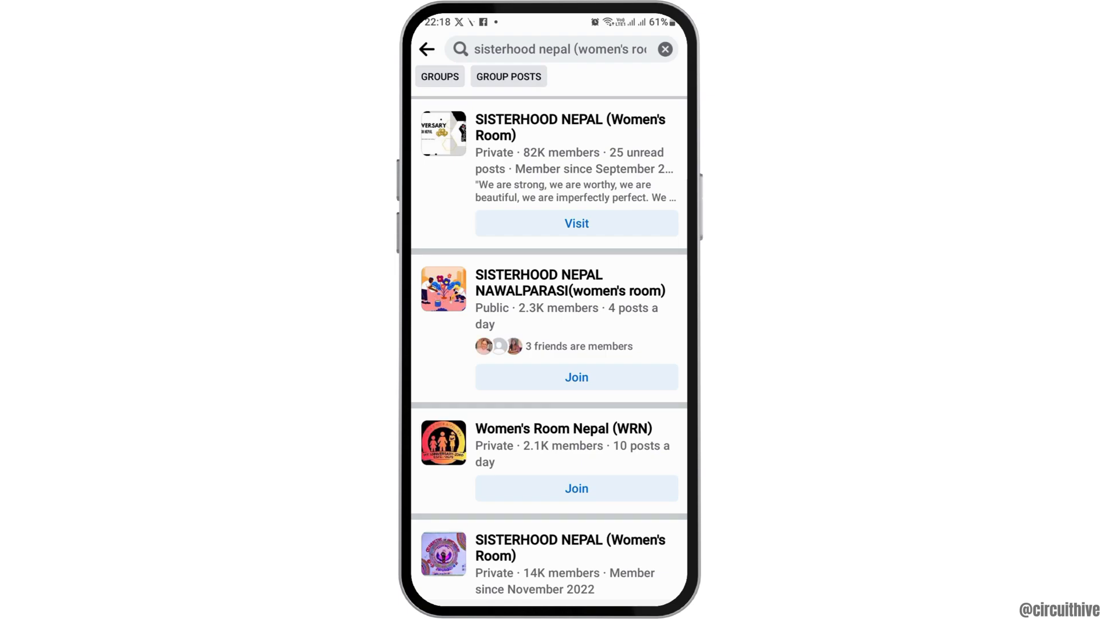
left_click(575, 222)
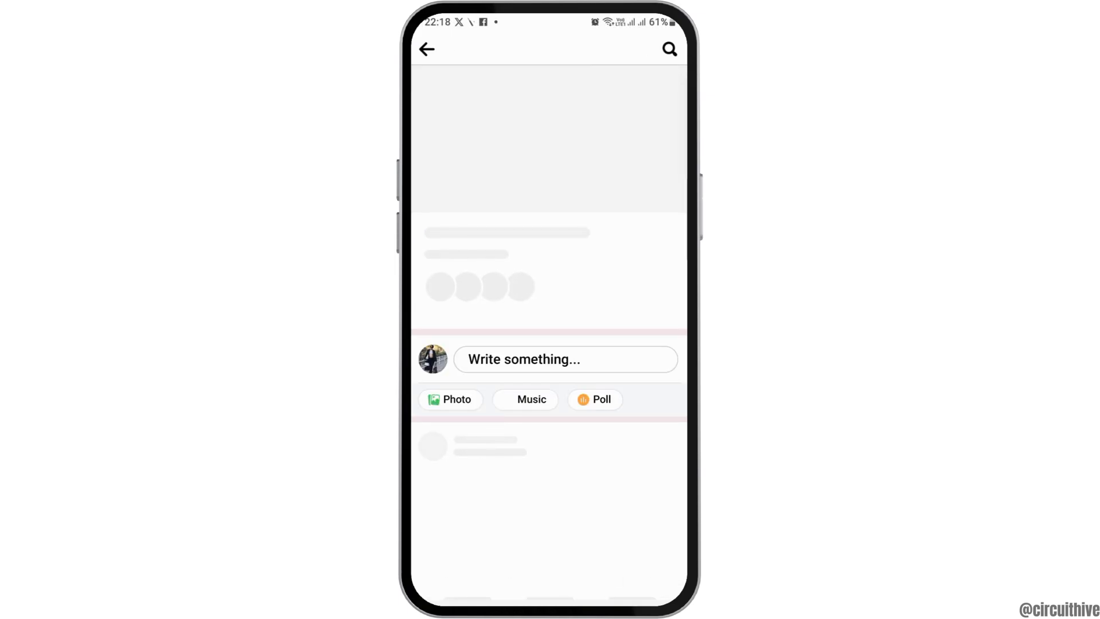